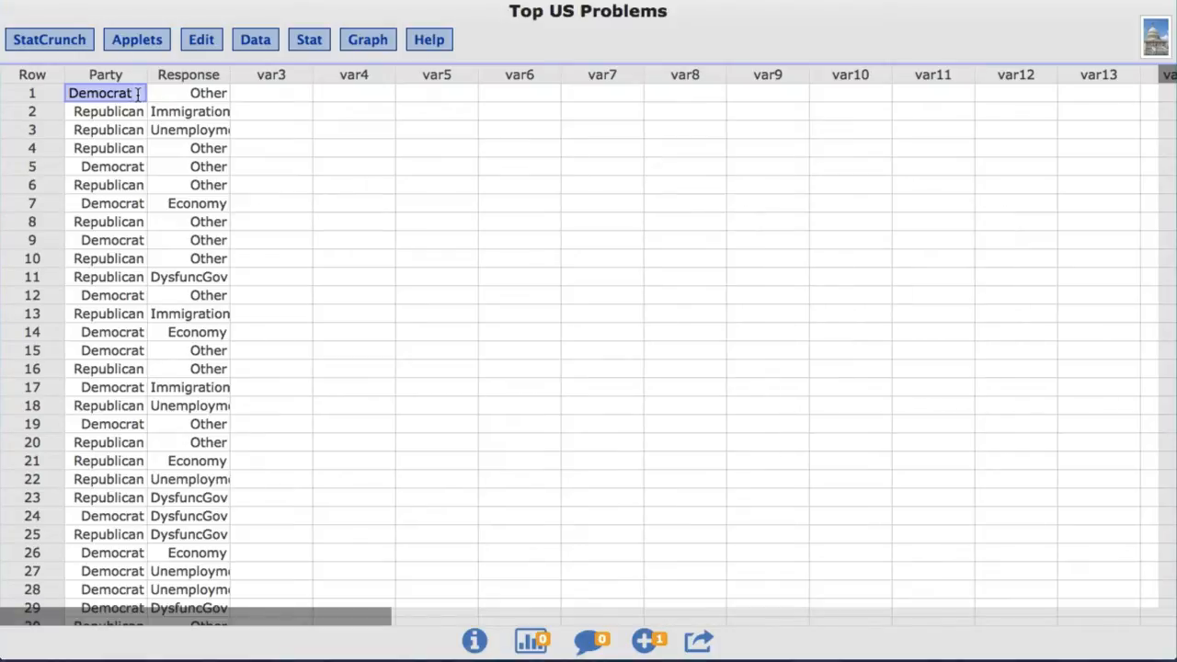
mouse_move(309, 39)
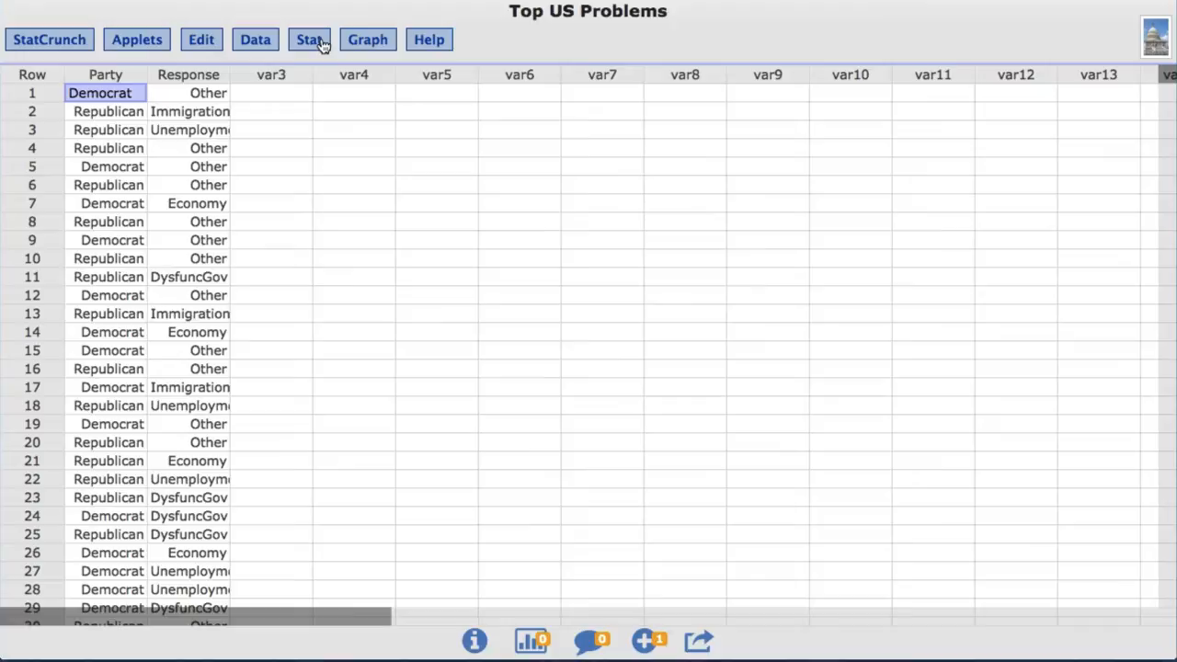
Start a Two Sample Proportions With Data analysis from the Stat menu
click(309, 40)
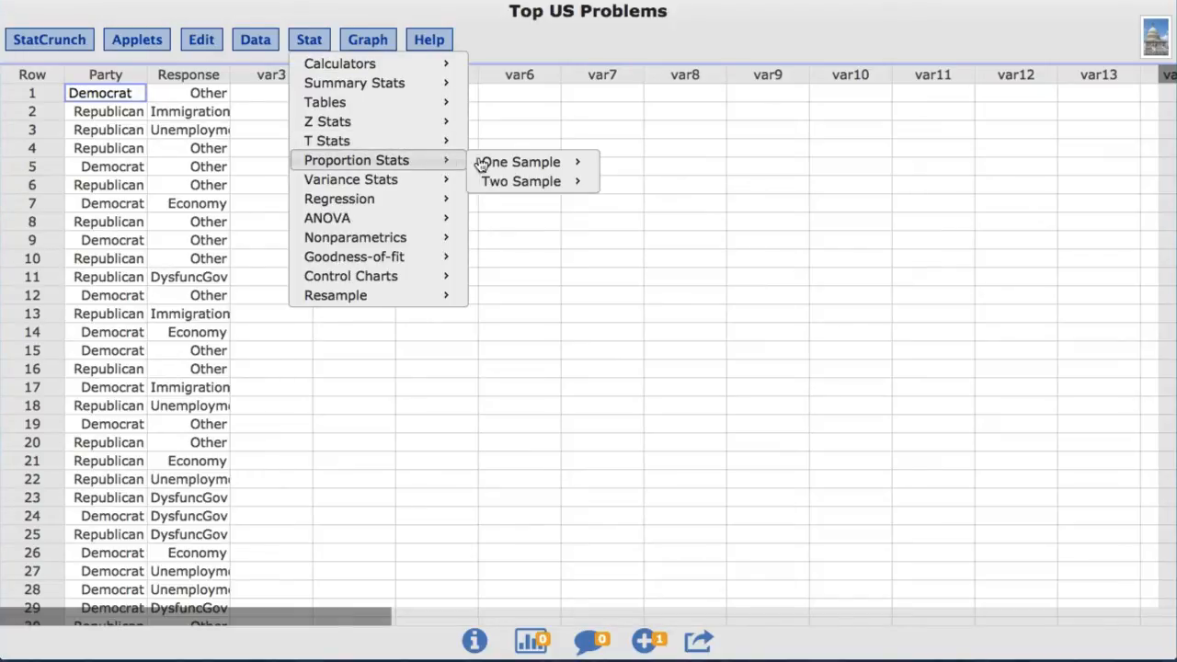
mouse_move(521, 182)
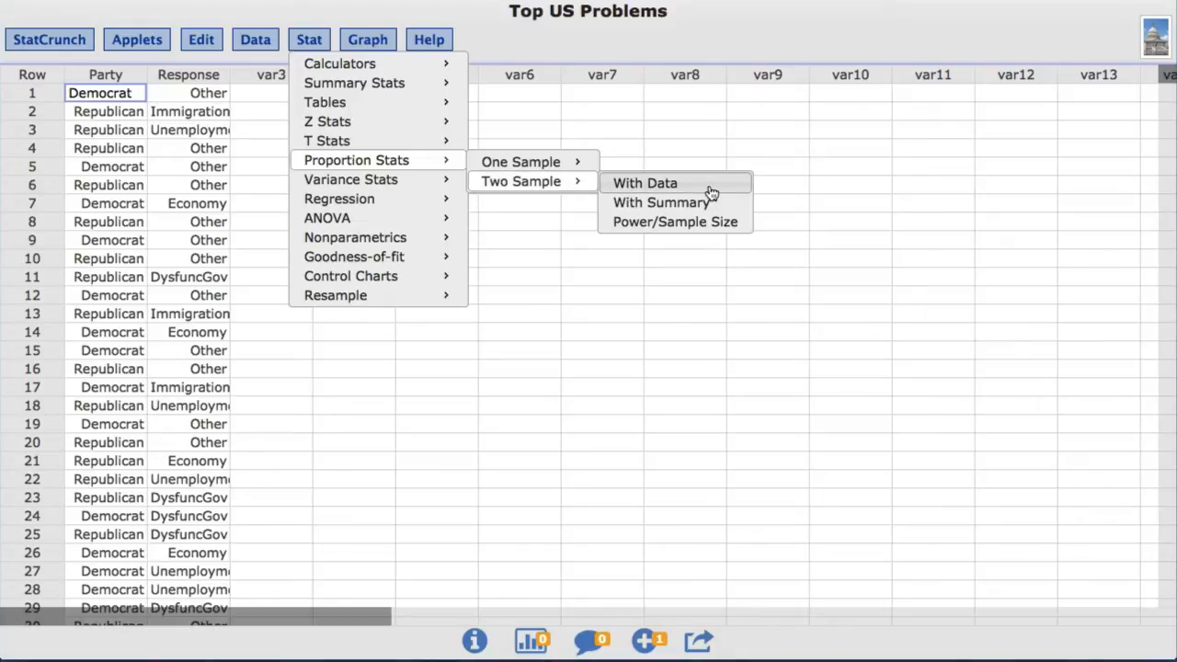
click(643, 182)
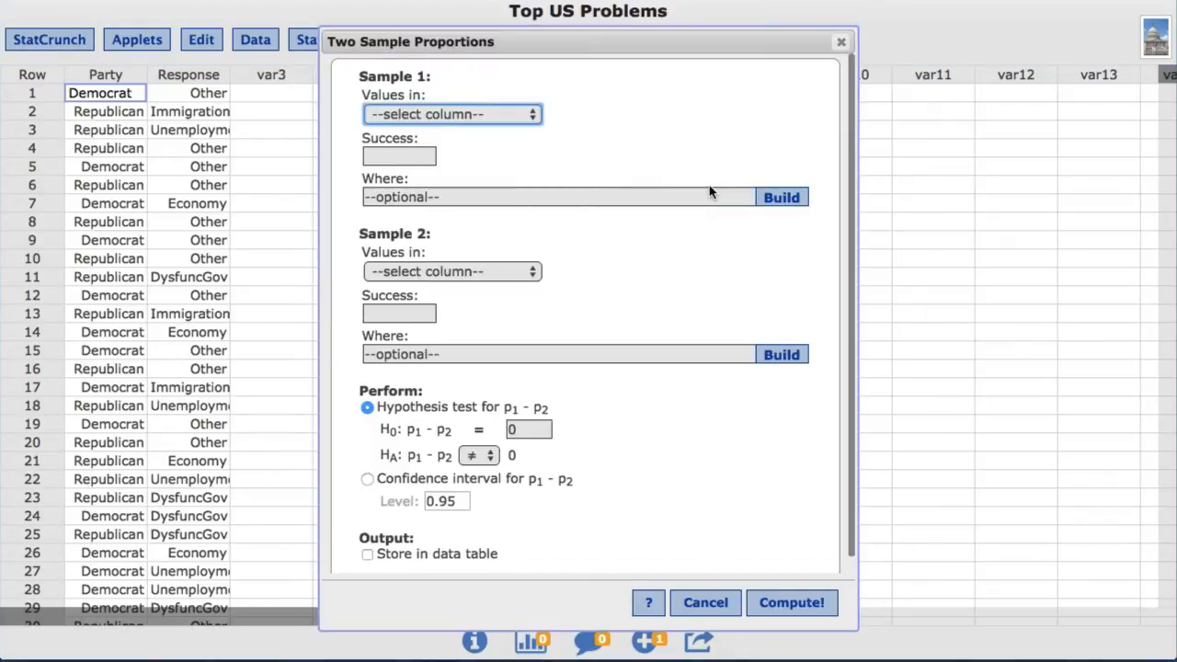
mouse_move(543, 166)
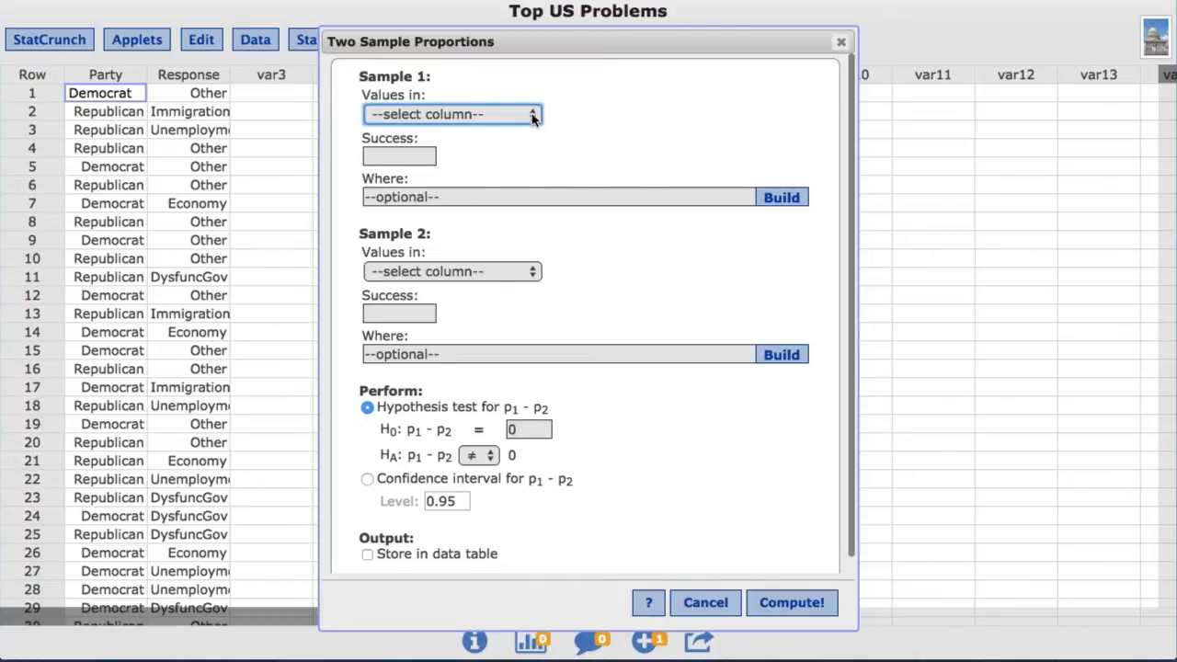
Use the Response column as the values for both Sample 1 and Sample 2
click(451, 114)
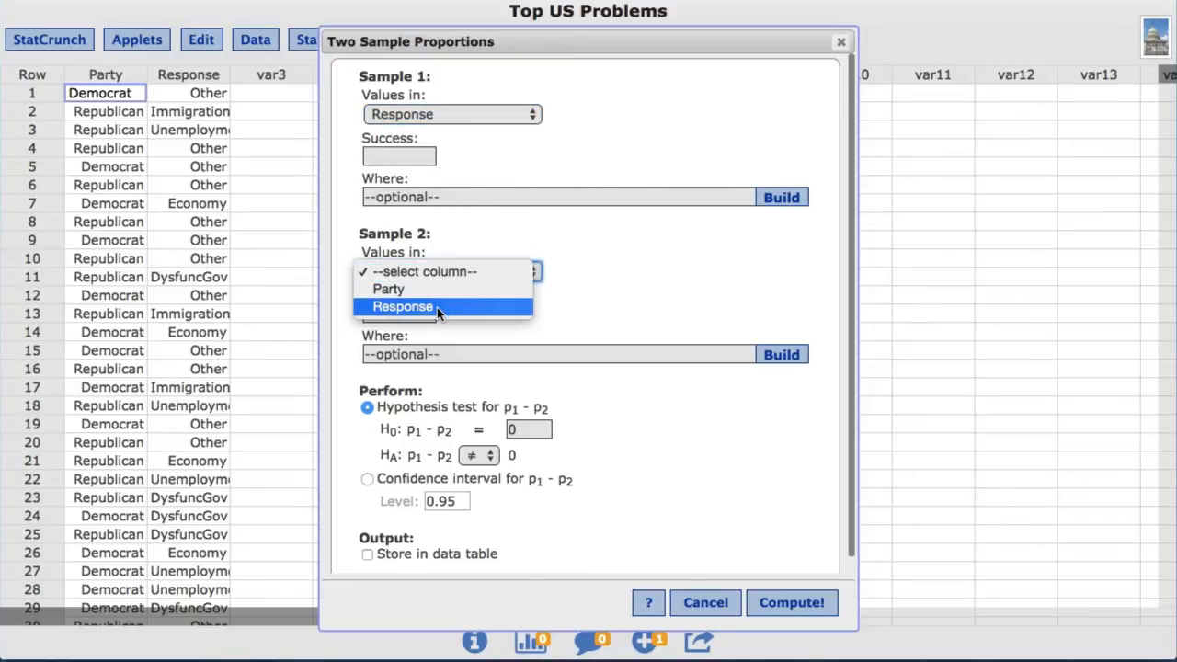
click(402, 307)
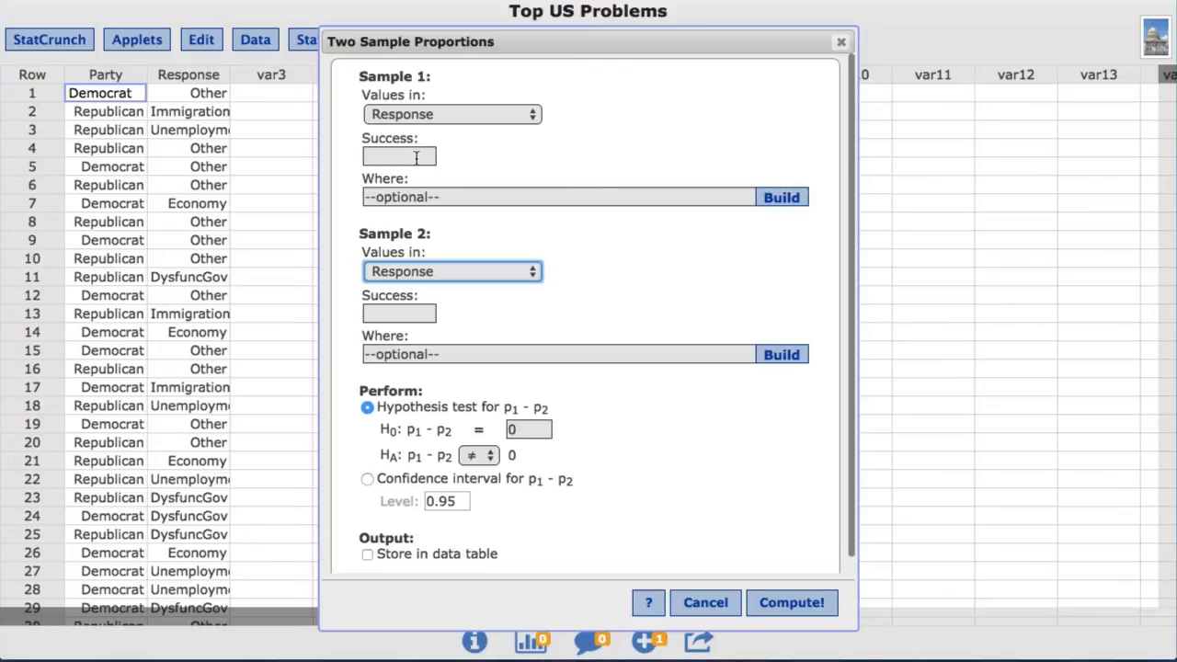
Enter Immigration as the success value for both samples
text(Immig)
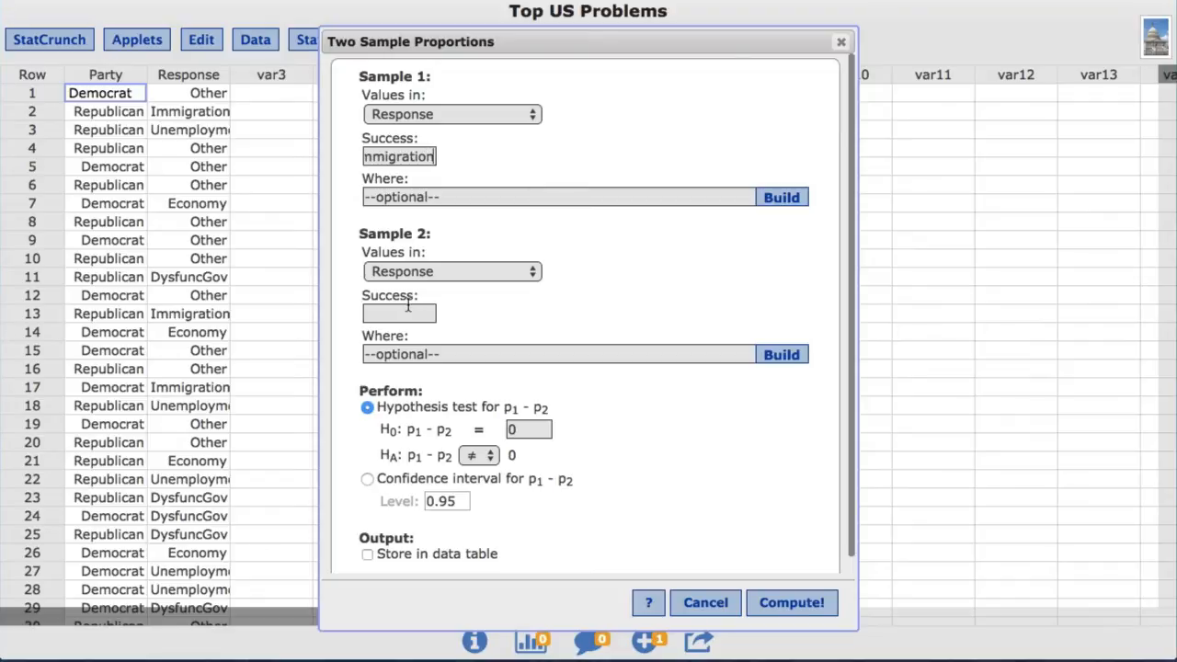
text(Immigrat)
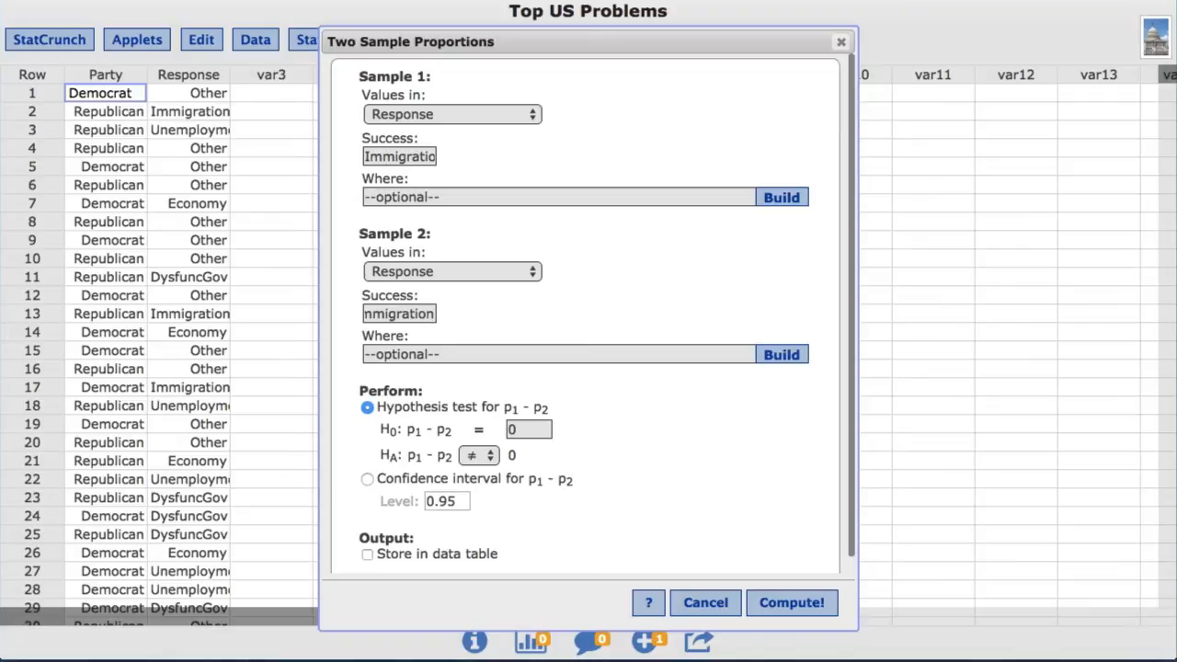
mouse_move(465, 322)
text(Party)
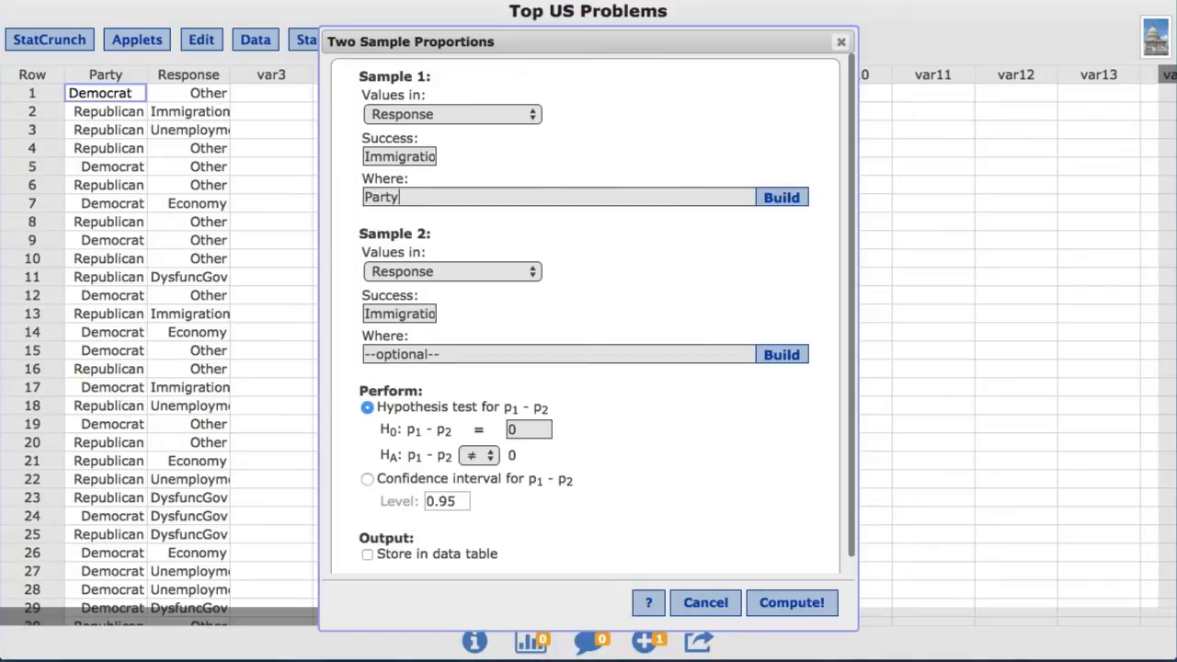
Restrict Sample 1 to Party=Republican and Sample 2 to Party=Democrat
text(=R)
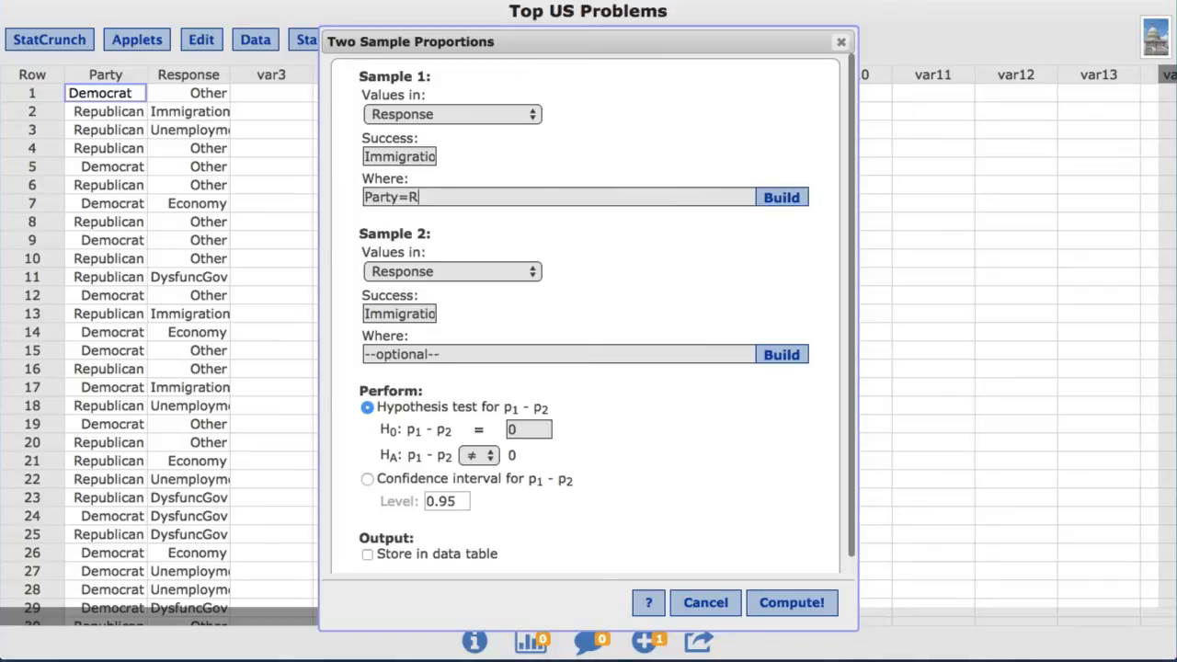
text(epublican)
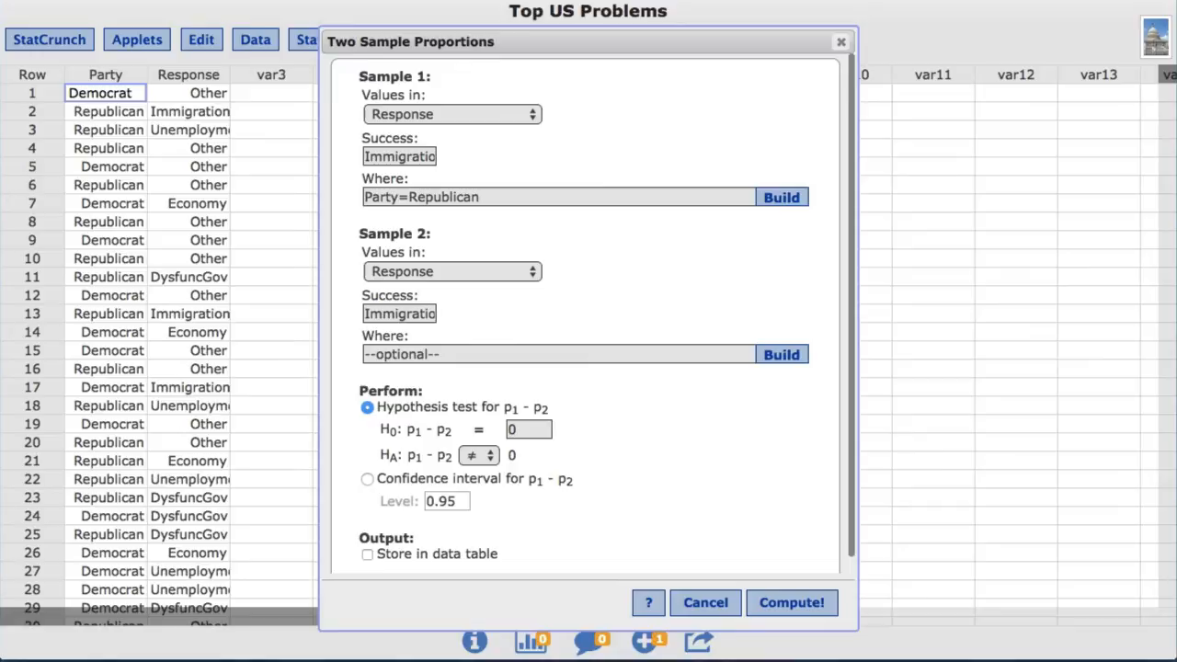
mouse_move(450, 335)
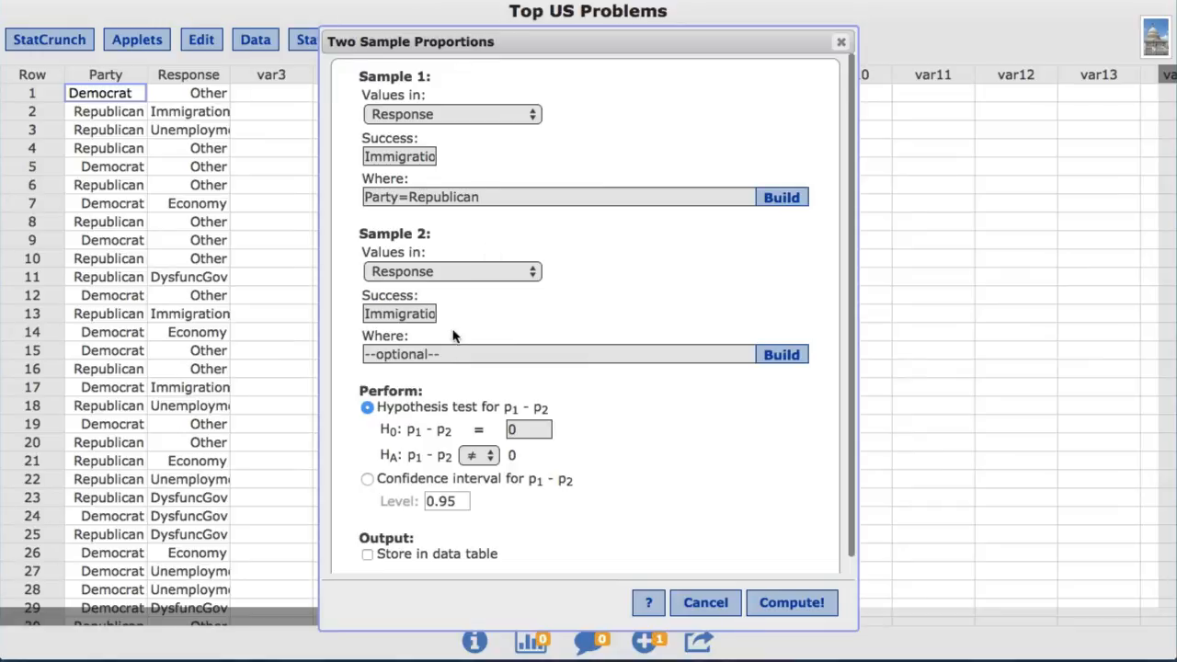
text(P)
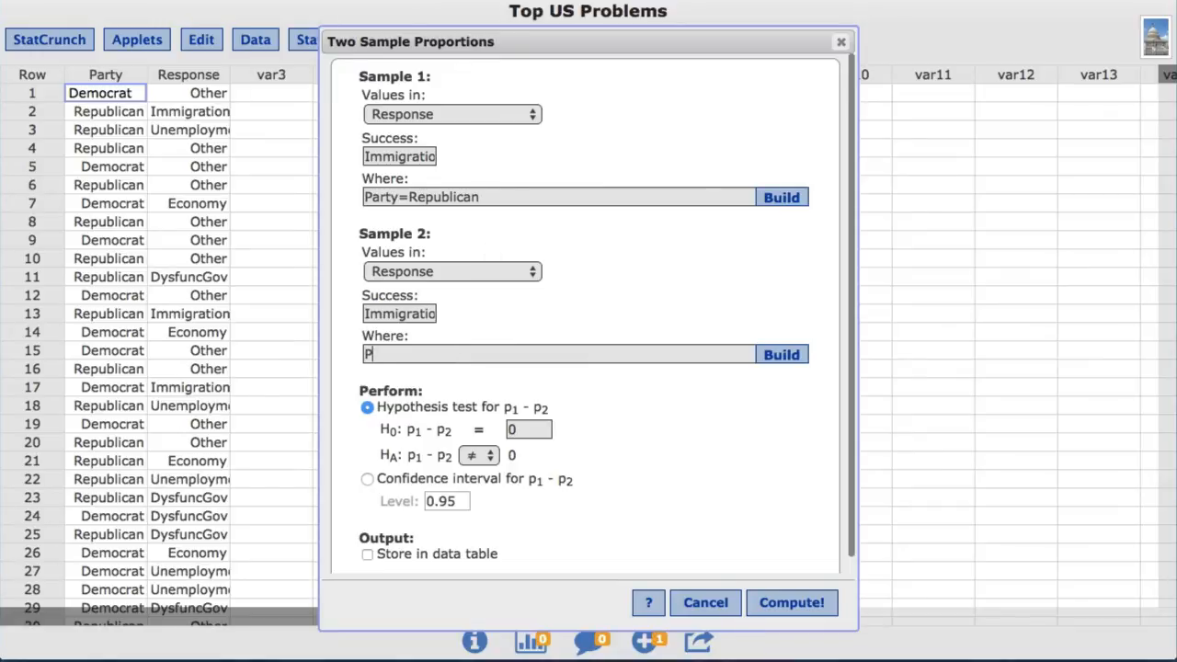
text(arty=De)
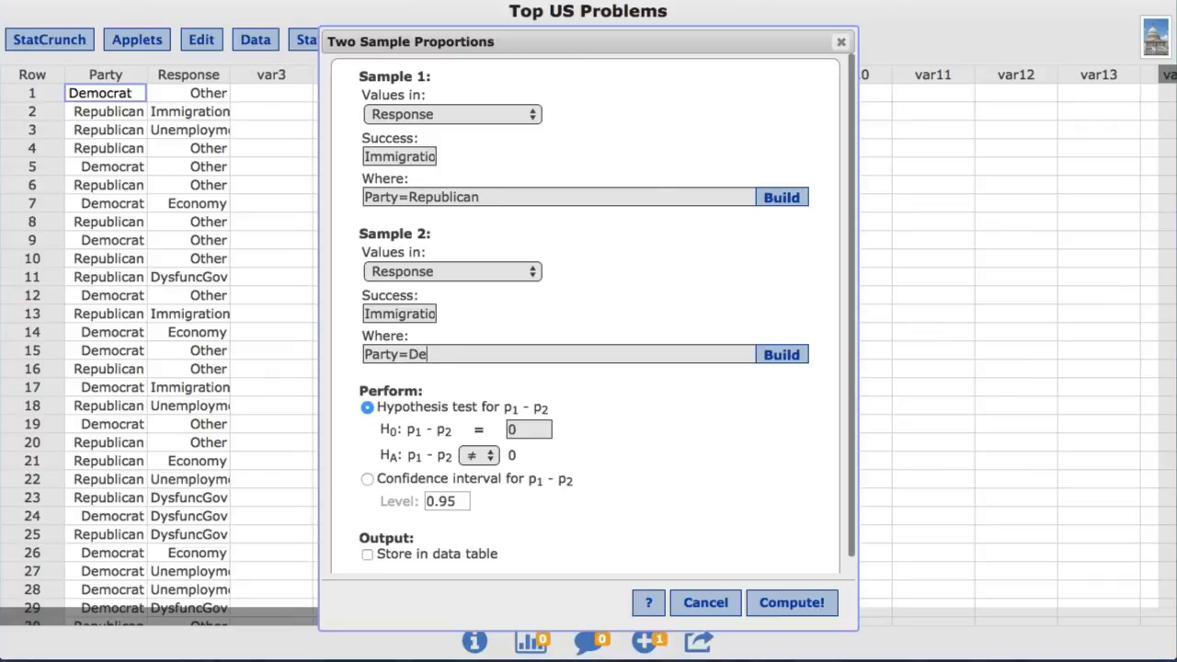
text(mocrat)
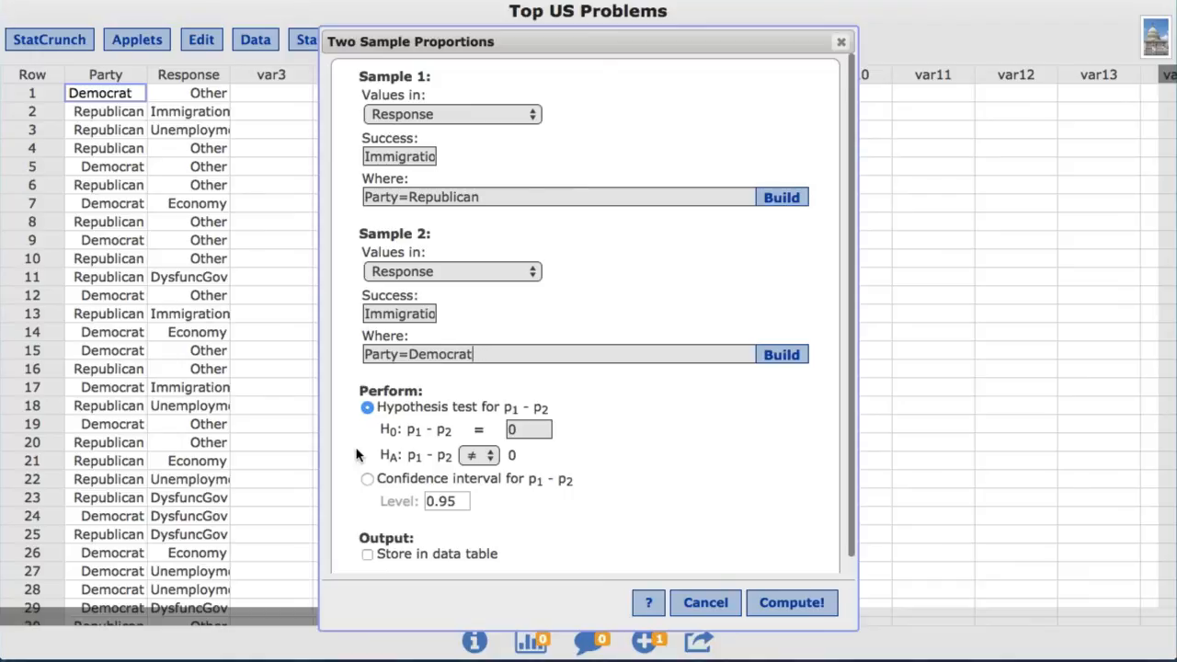
Compute the test with the two-sided ≠ alternative, giving Z-stat 6.24 and p-value < 0.0001
click(479, 455)
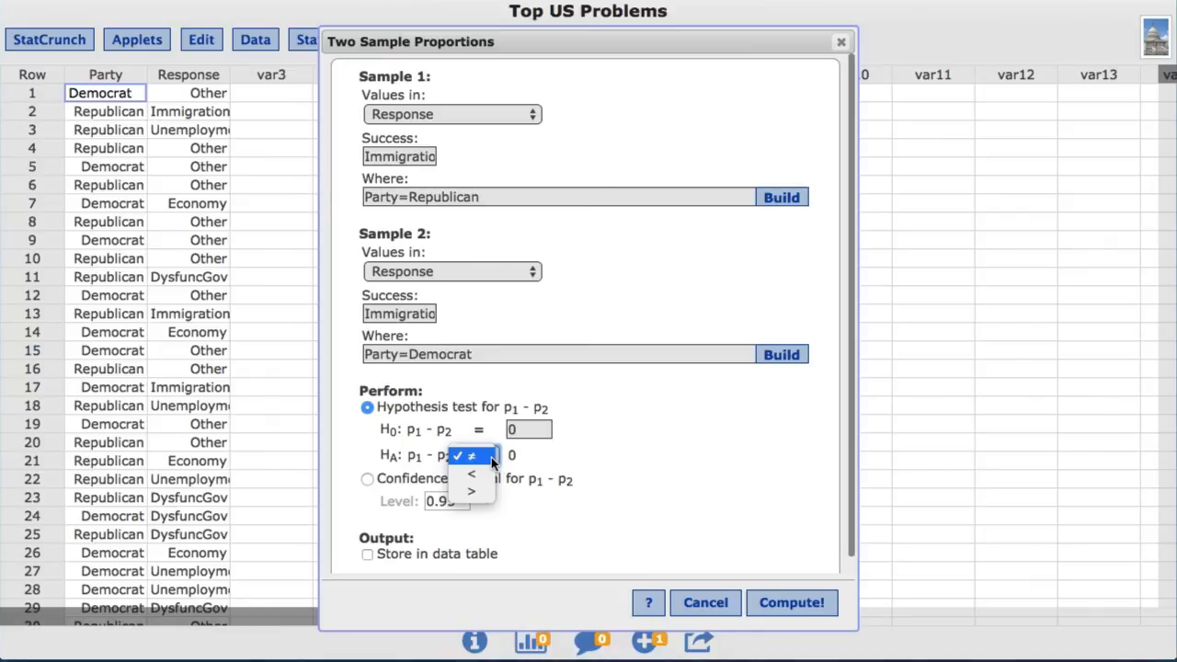
click(471, 455)
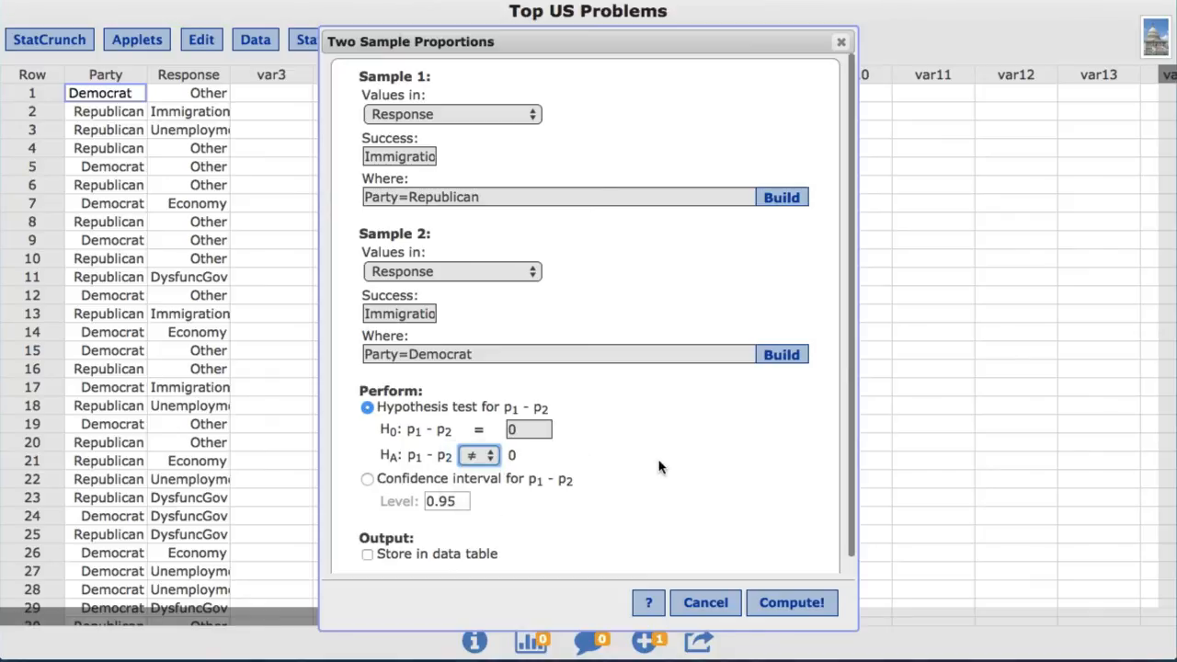
mouse_move(792, 602)
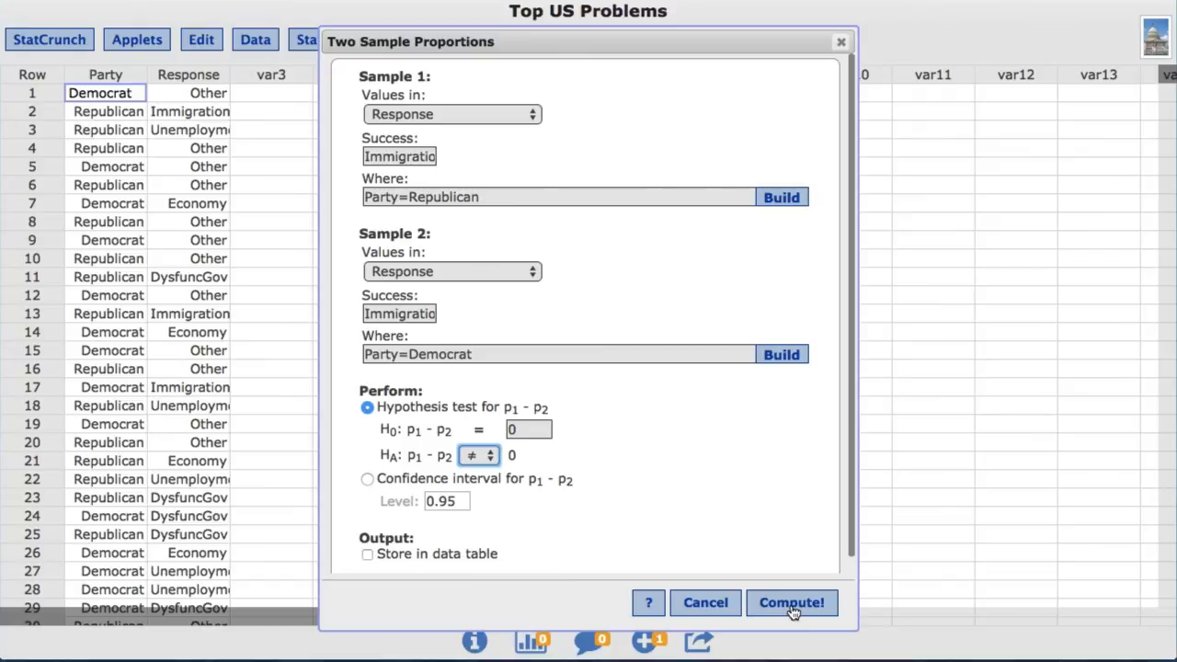
click(791, 603)
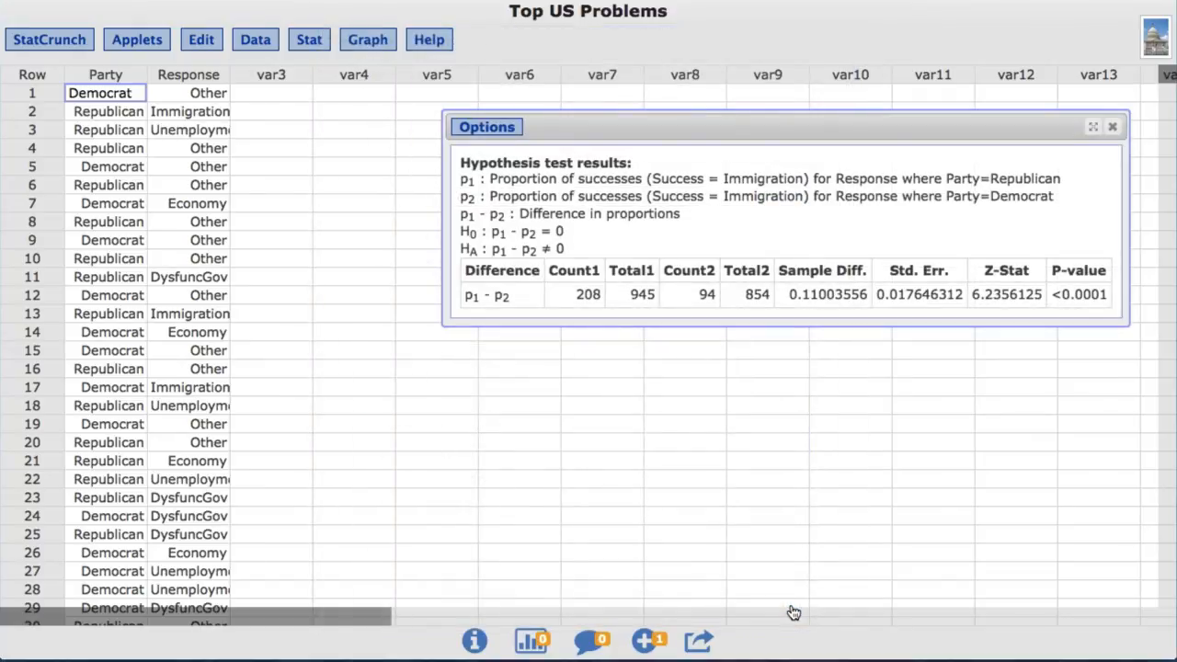